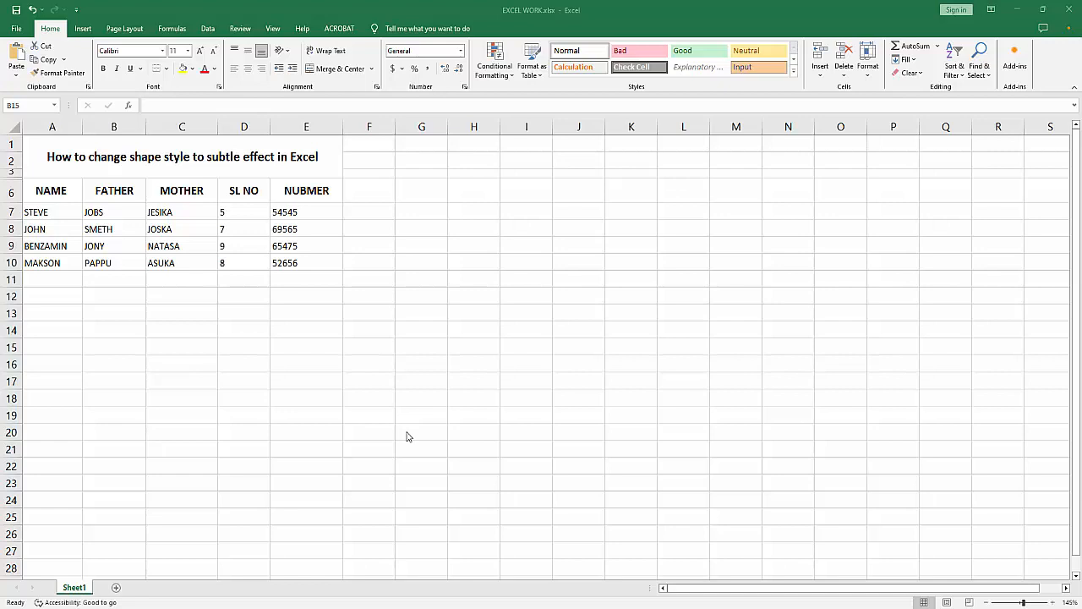
mouse_move(413, 436)
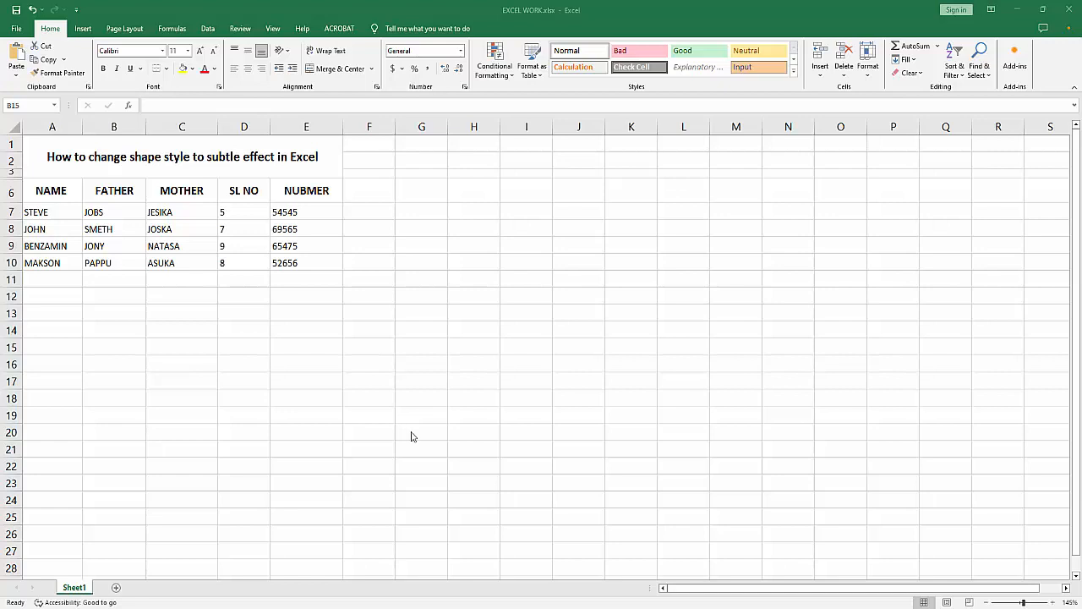
Step: Insert a blue decagon shape drawn to the right of the data table
left_click(82, 28)
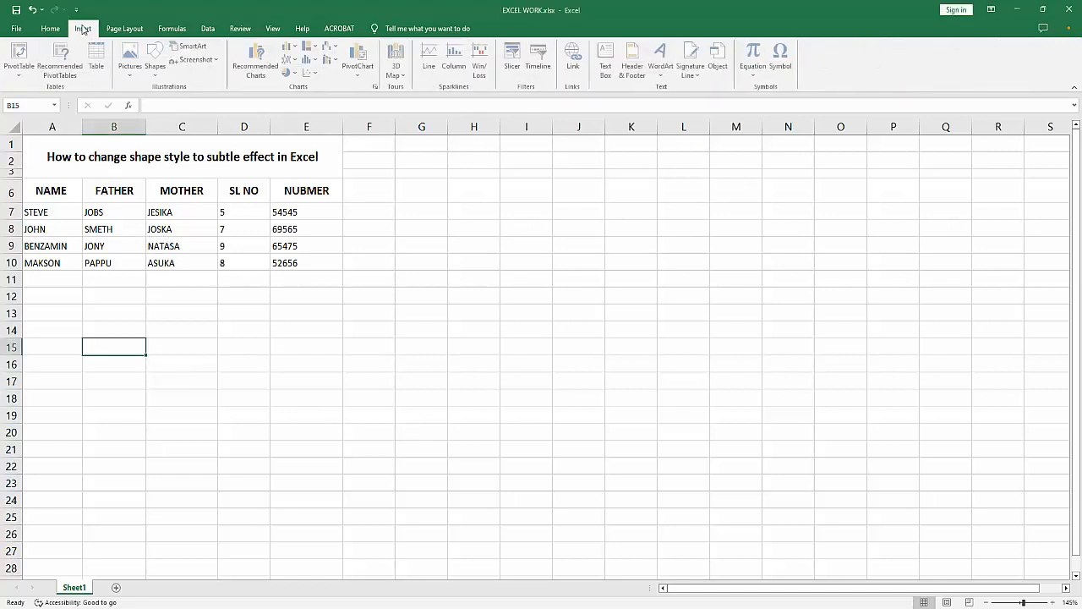
left_click(154, 59)
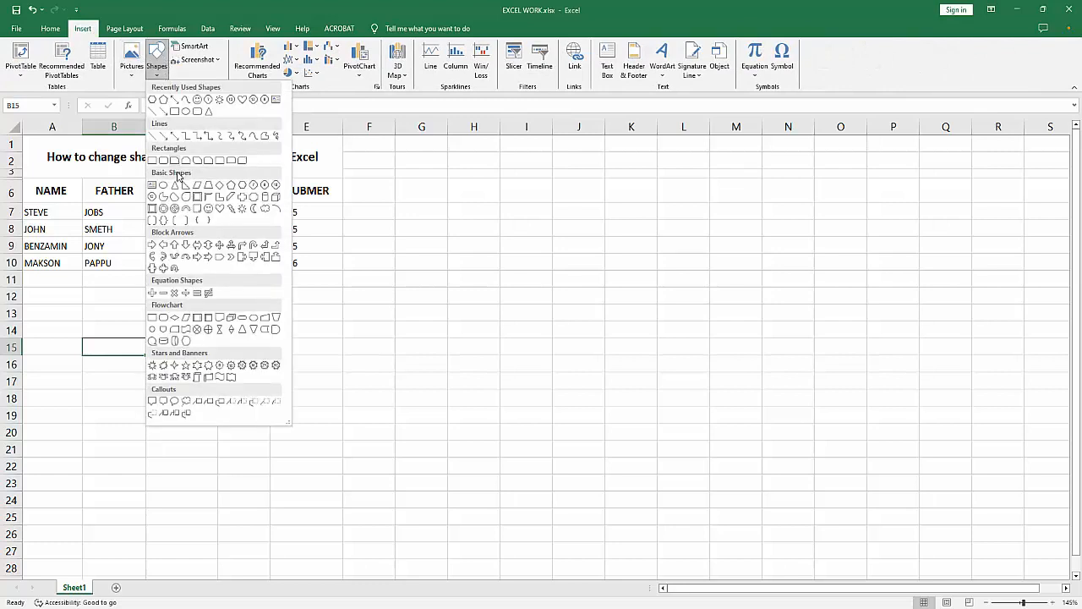
mouse_move(274, 186)
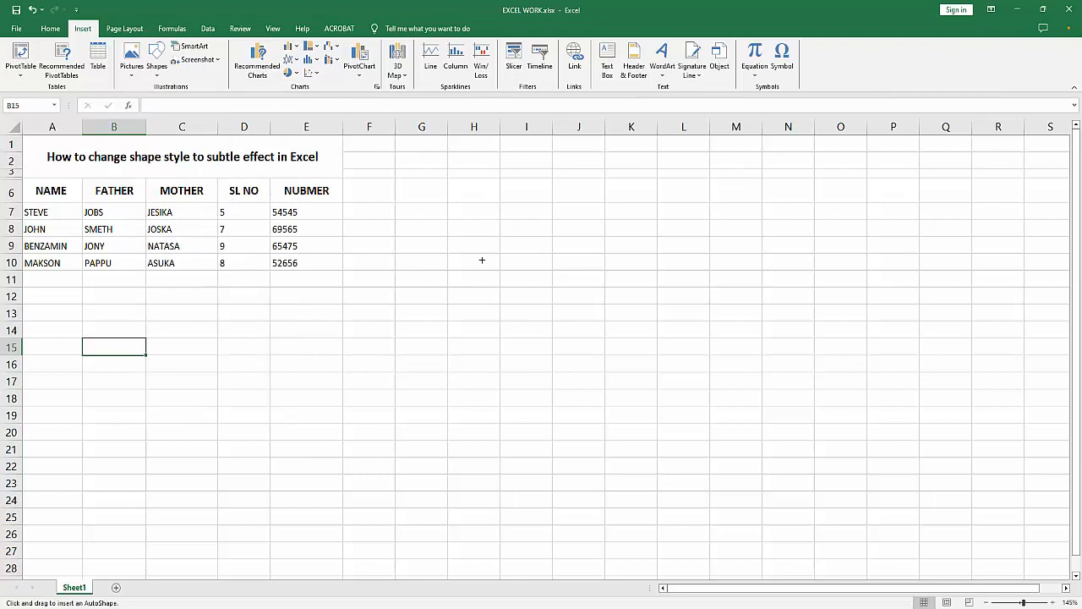
left_click_drag(423, 248, 631, 464)
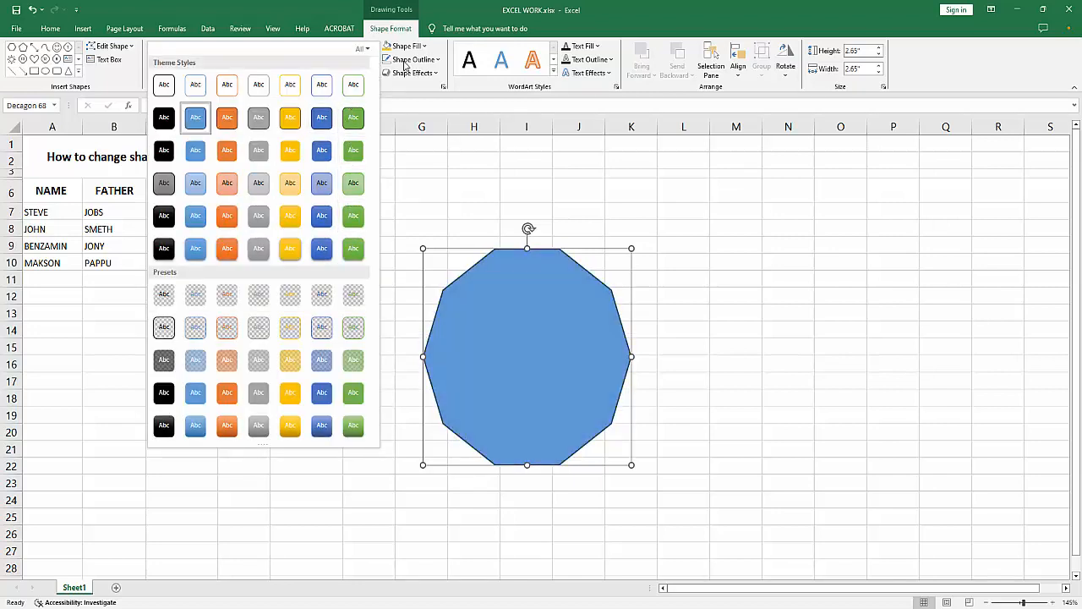
left_click(414, 73)
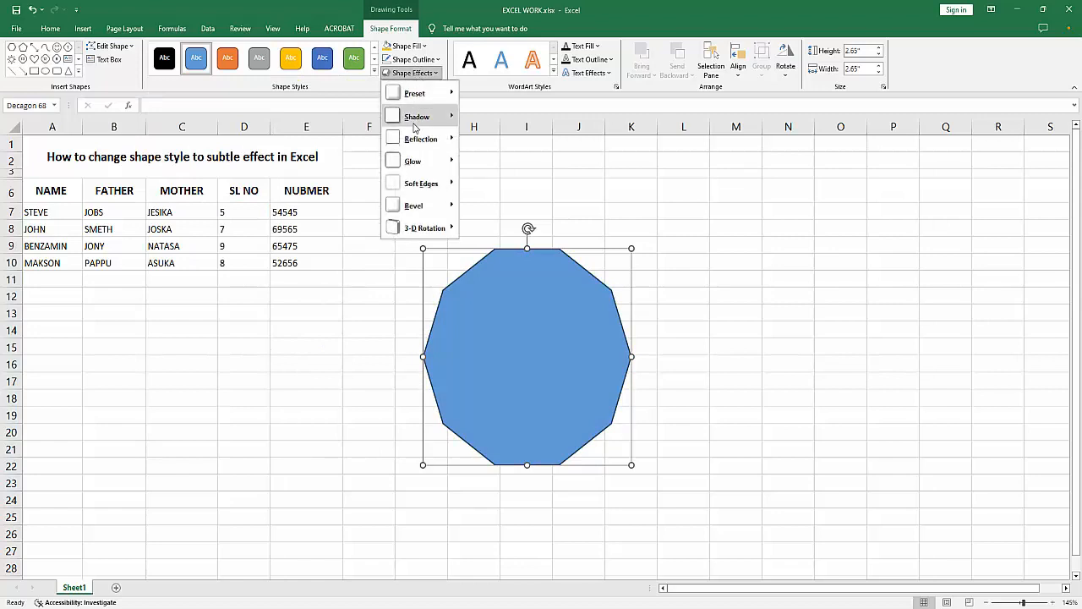
left_click(413, 205)
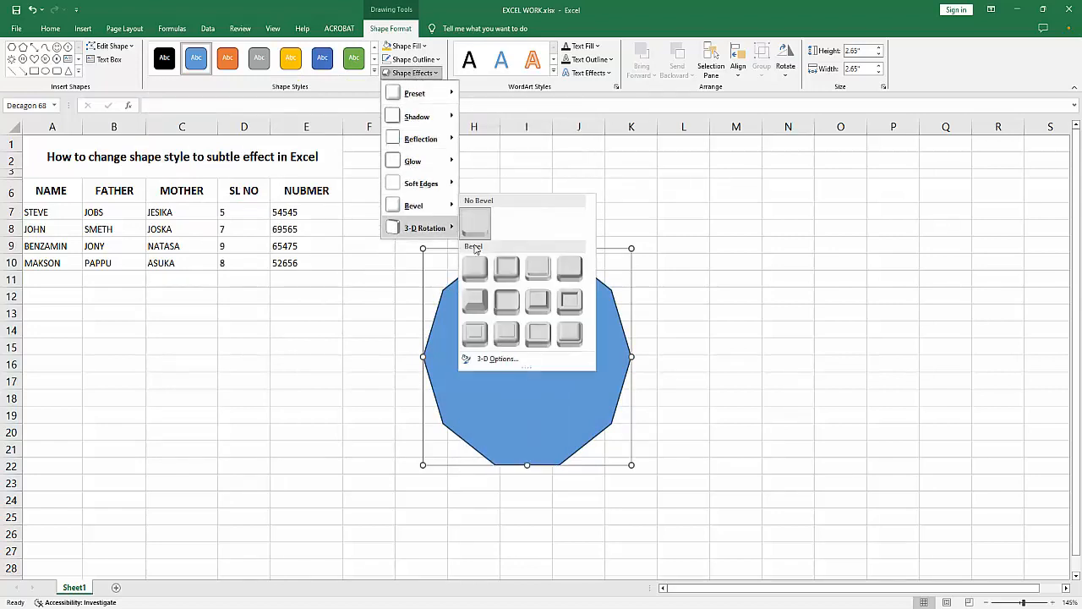
mouse_move(473, 300)
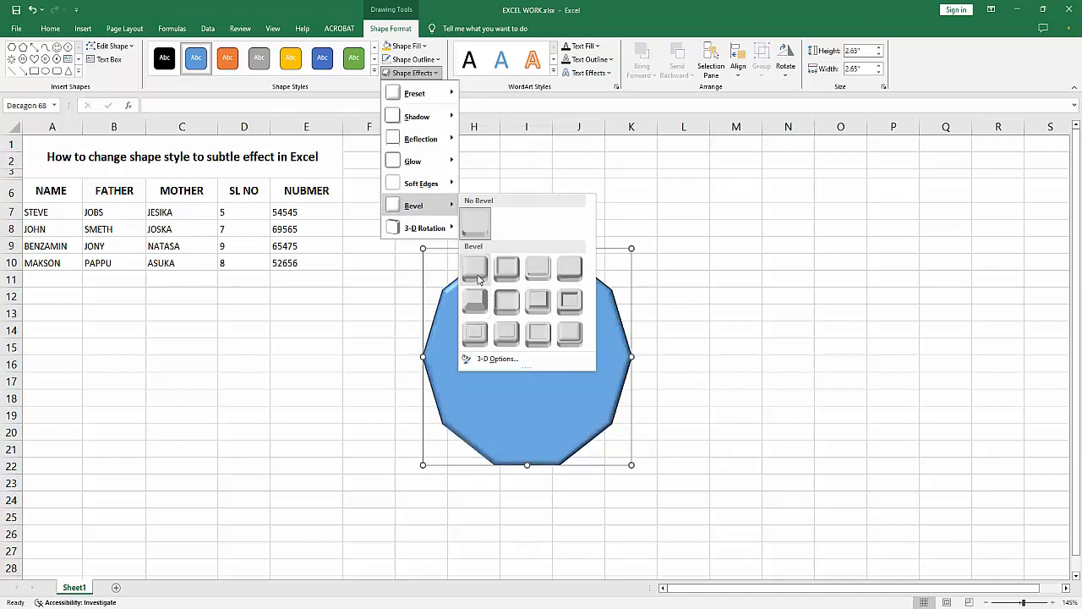
mouse_move(506, 268)
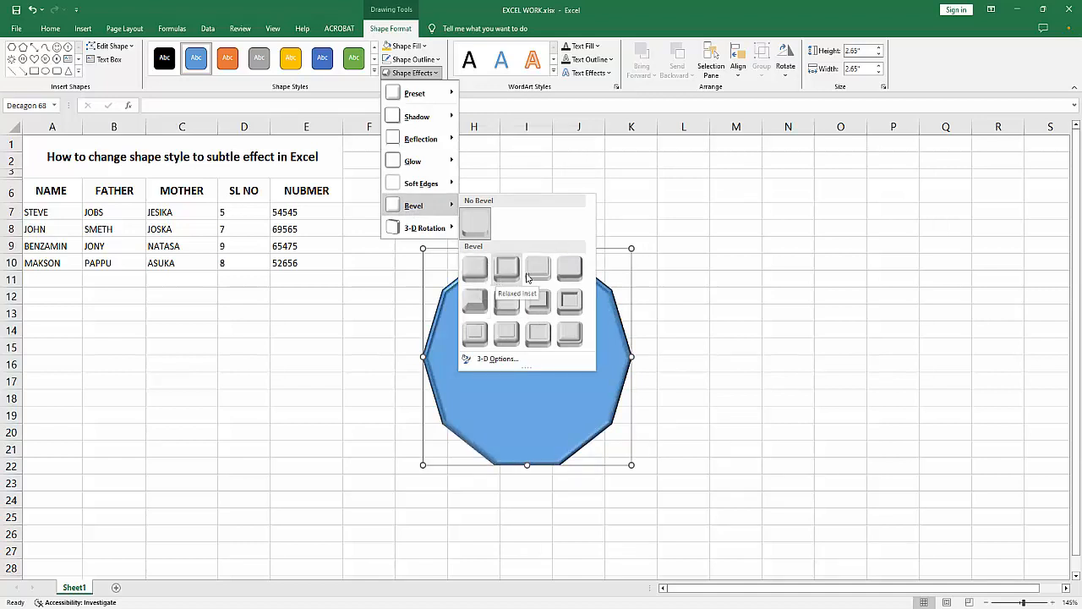
mouse_move(579, 283)
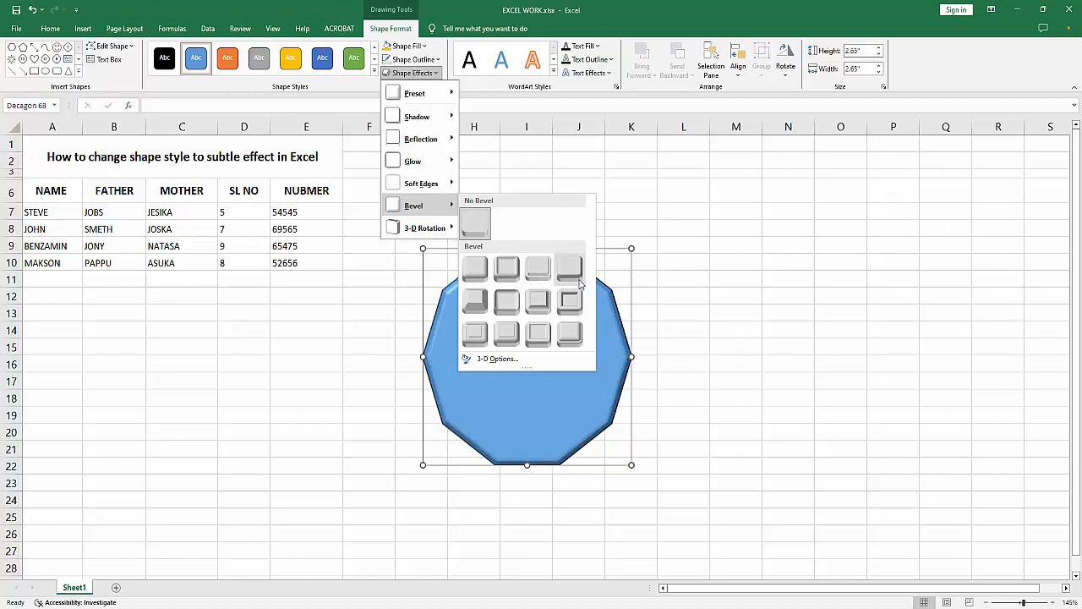
mouse_move(568, 302)
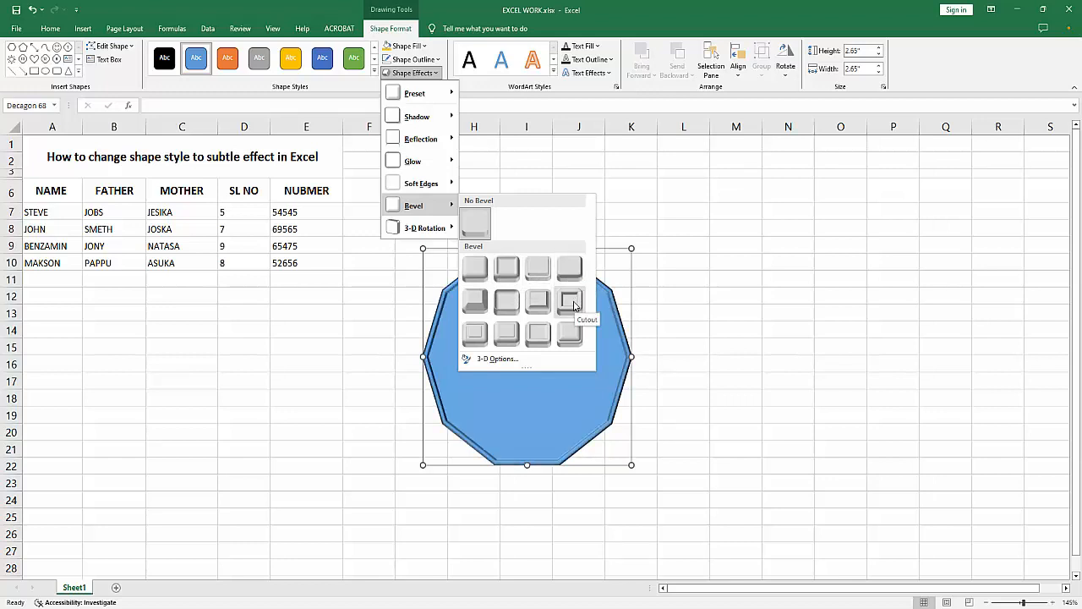
mouse_move(506, 302)
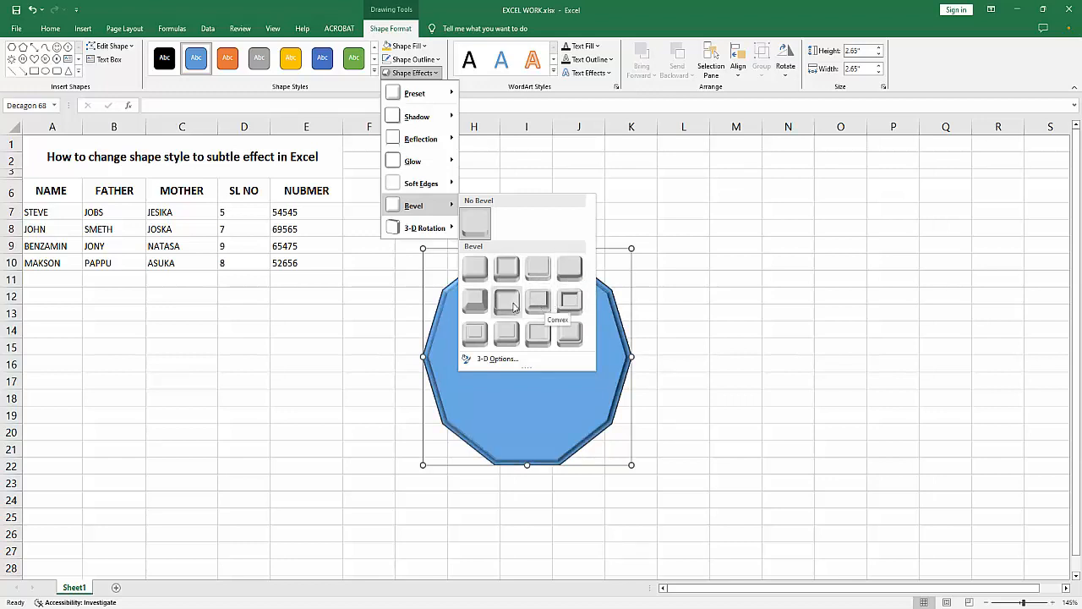
mouse_move(508, 332)
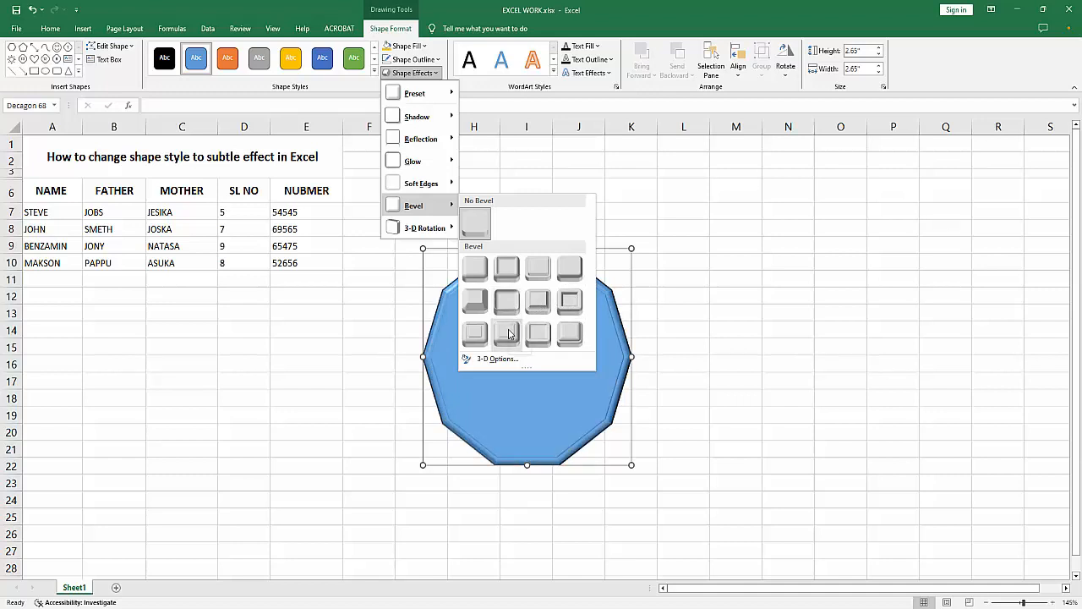
mouse_move(474, 332)
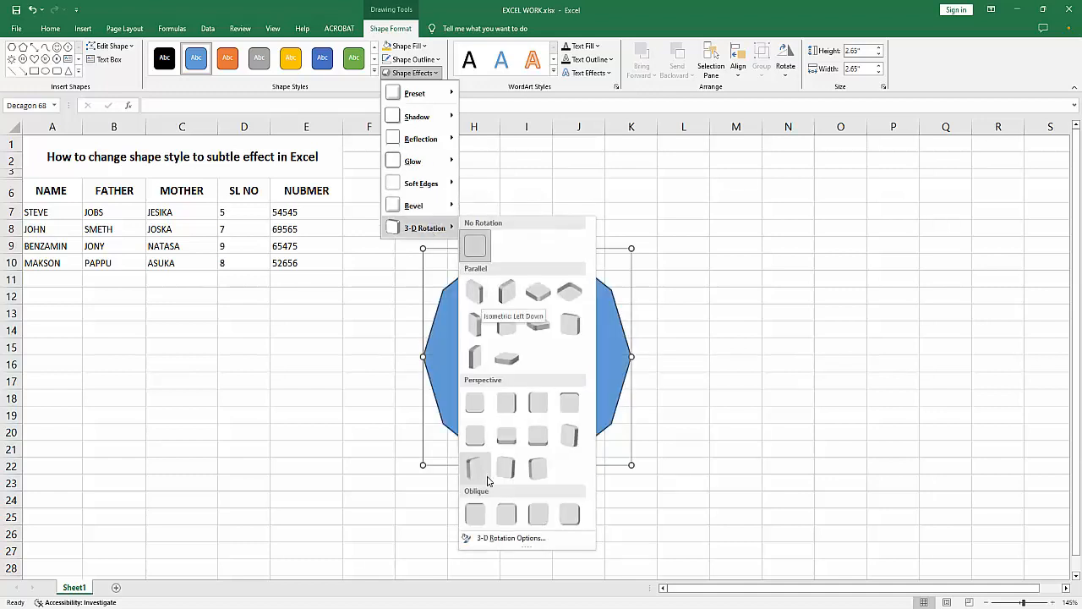
mouse_move(506, 514)
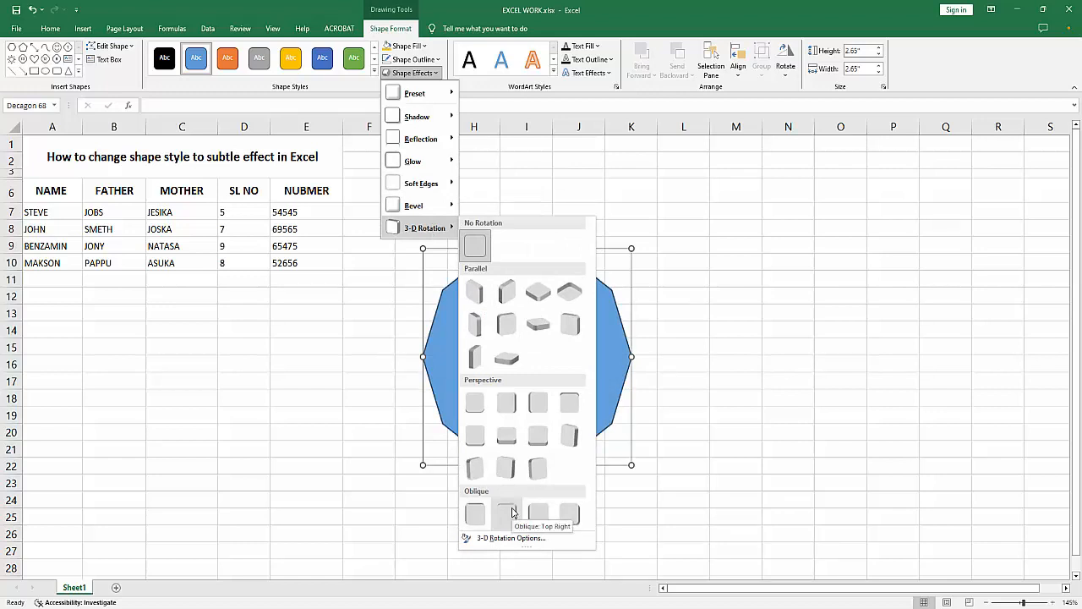
mouse_move(474, 467)
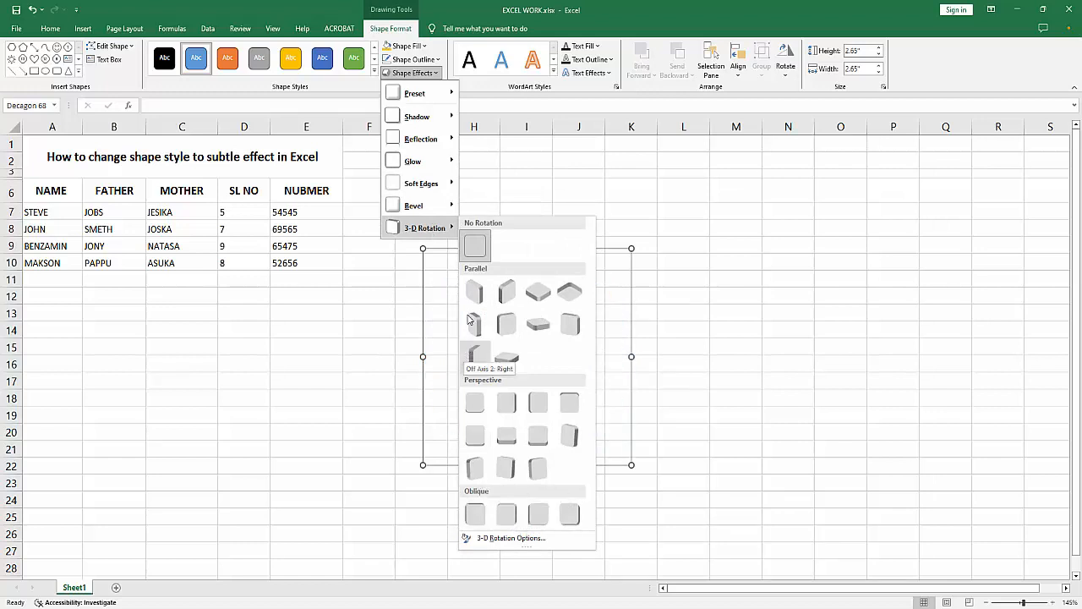
mouse_move(474, 291)
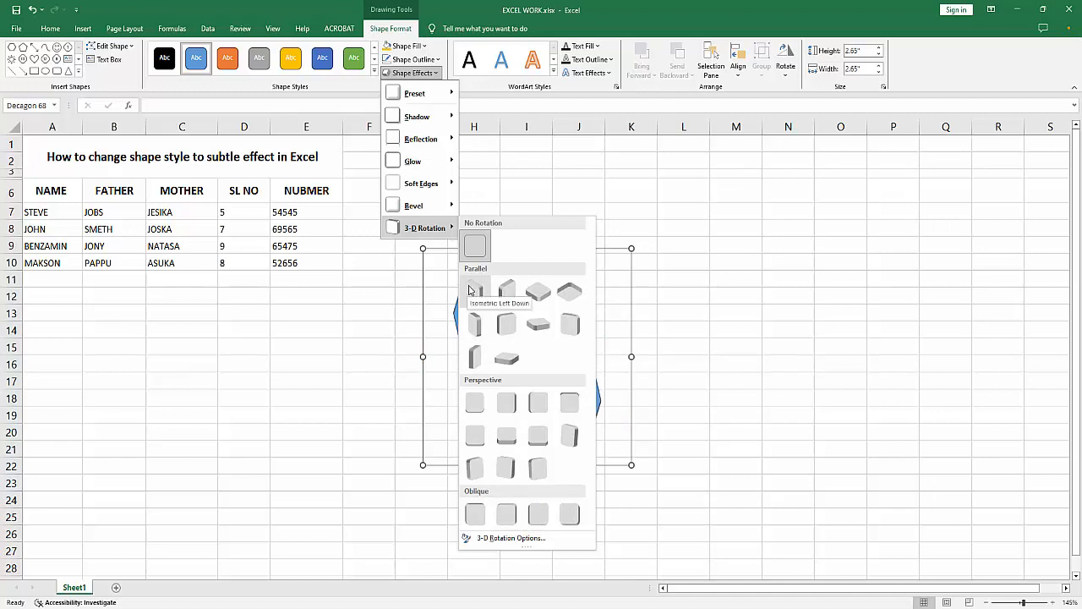
mouse_move(538, 402)
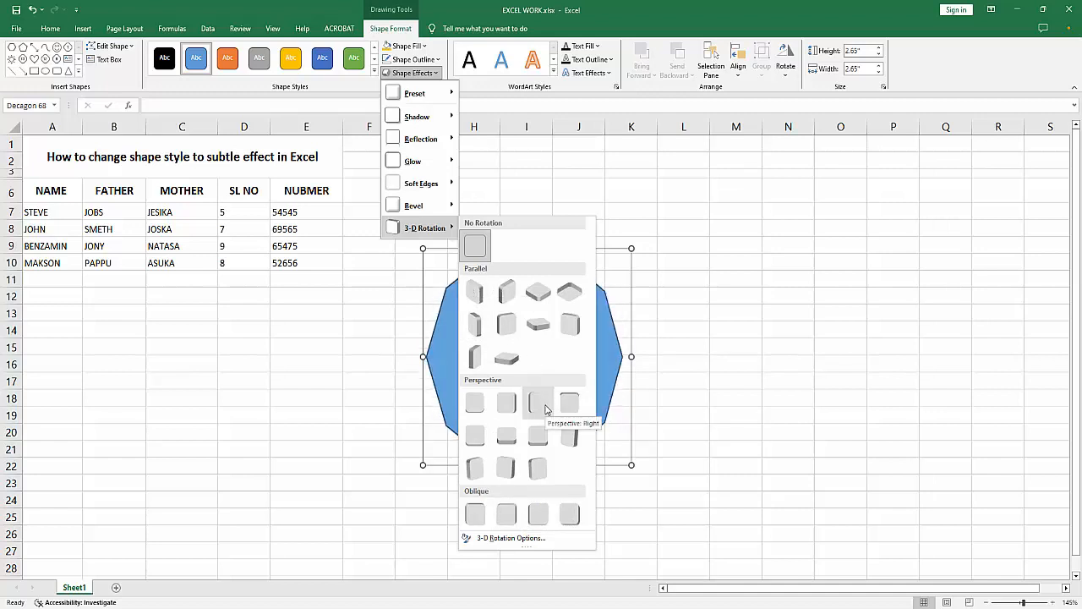
mouse_move(538, 440)
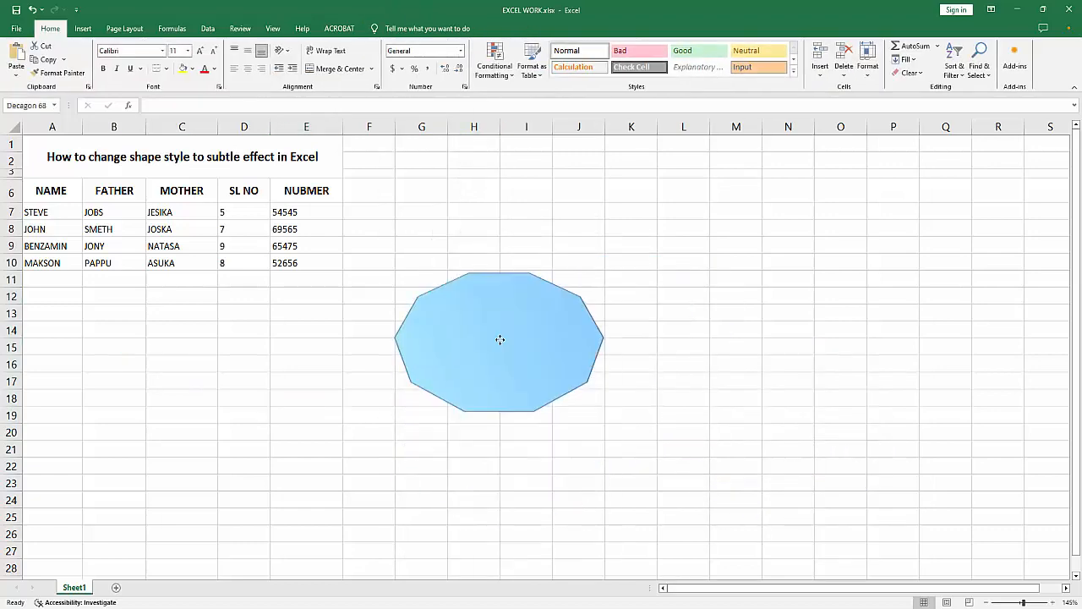
left_click(631, 380)
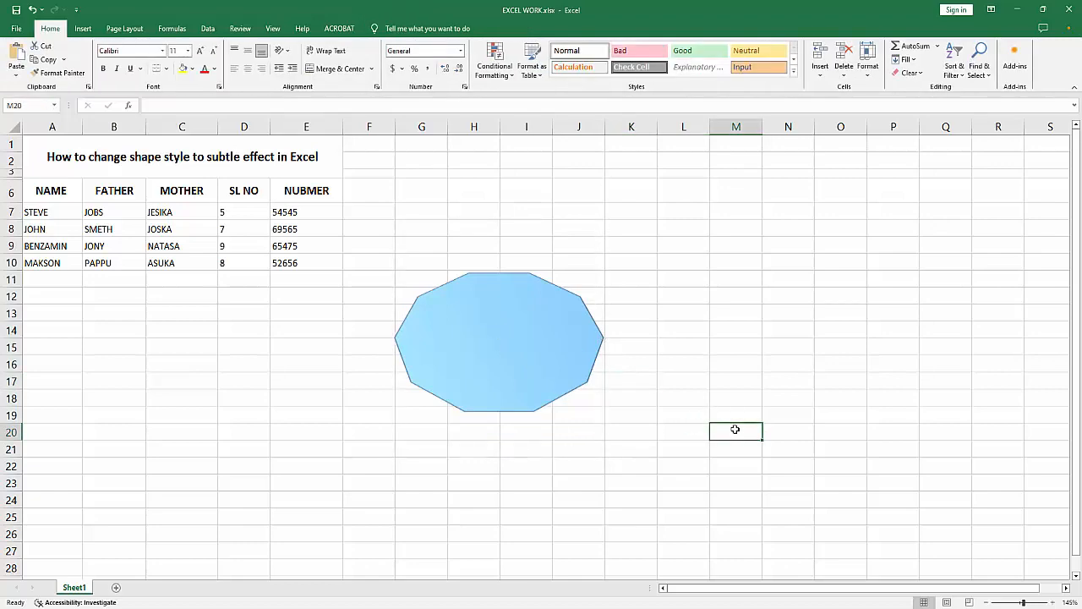
mouse_move(722, 423)
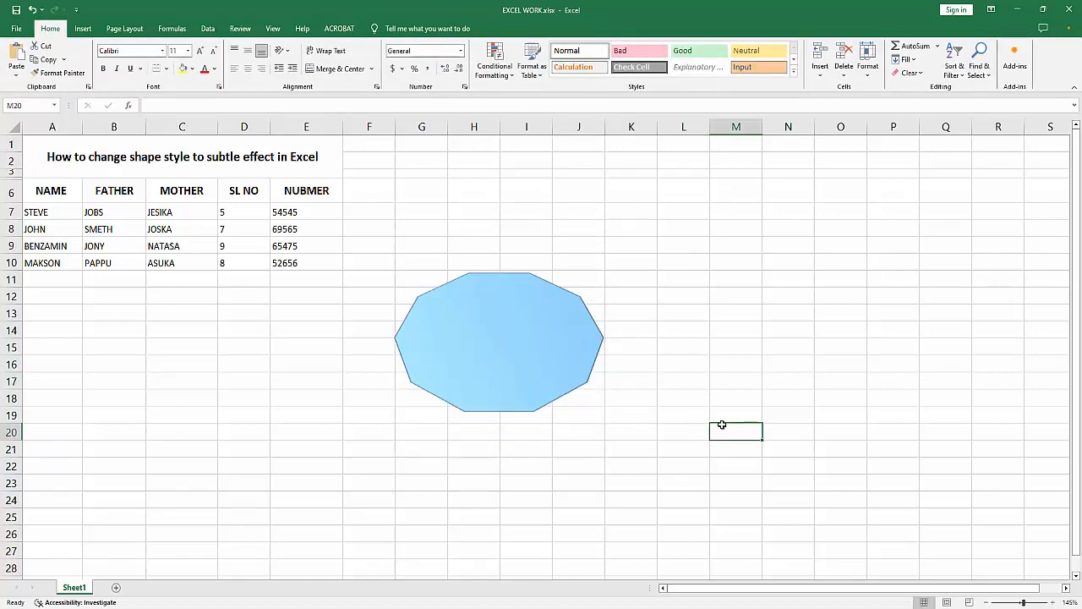